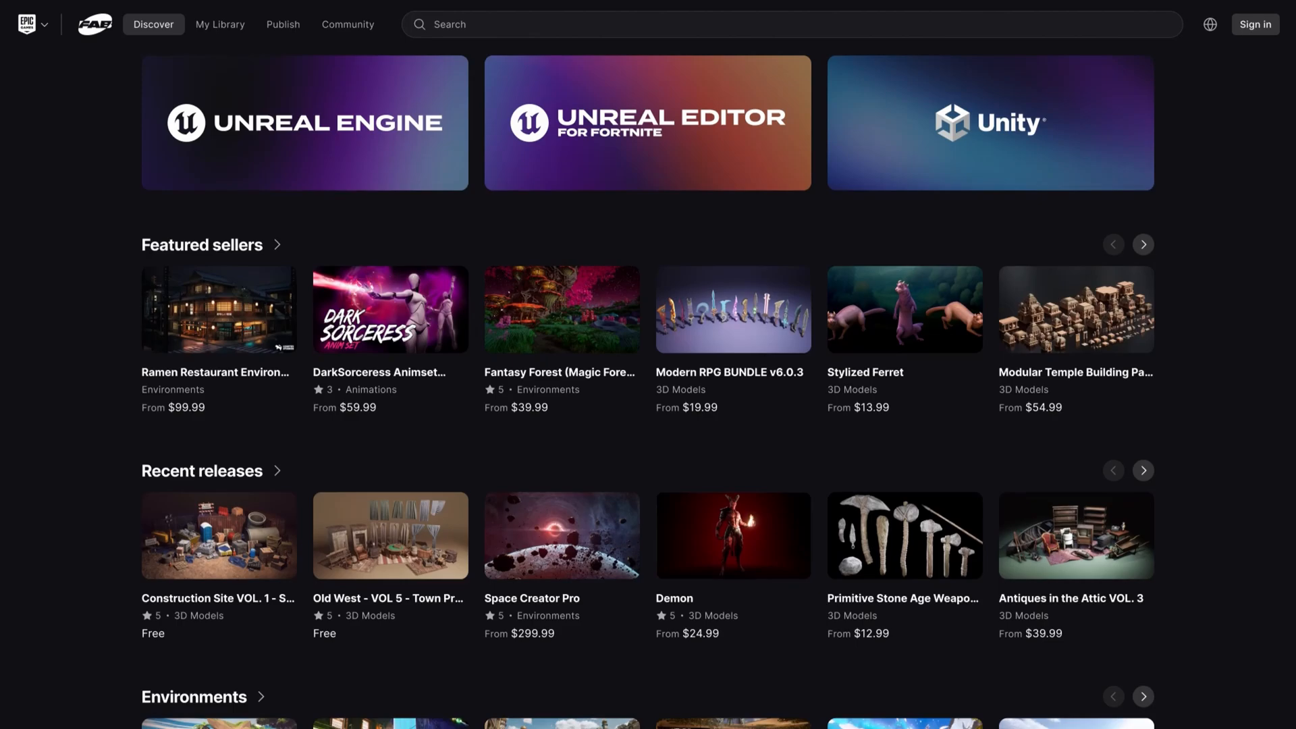
- Scroll through the Fab Discover page and the Ninja Bear Studio sneak-peeks posts
{"action": "scroll", "scroll_direction": "down", "scroll_amount": 3}
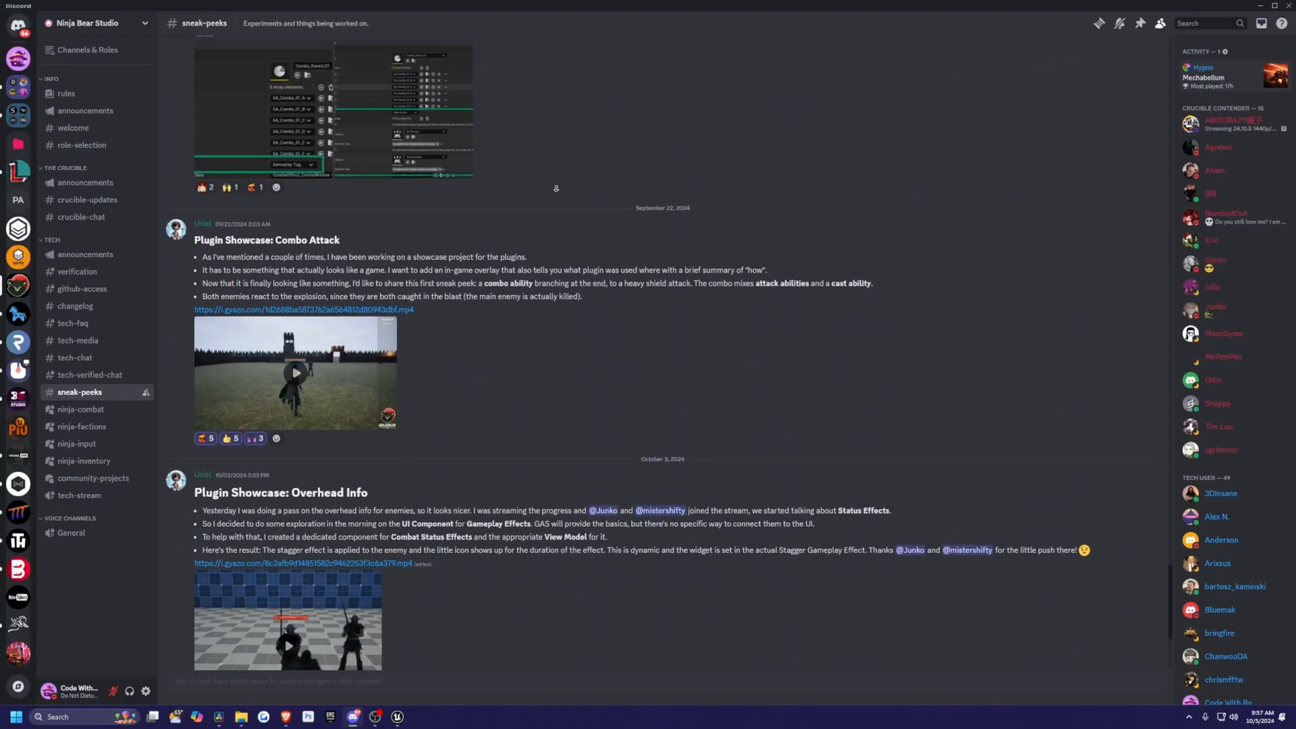
{"action": "scroll", "scroll_direction": "down", "scroll_amount": 3}
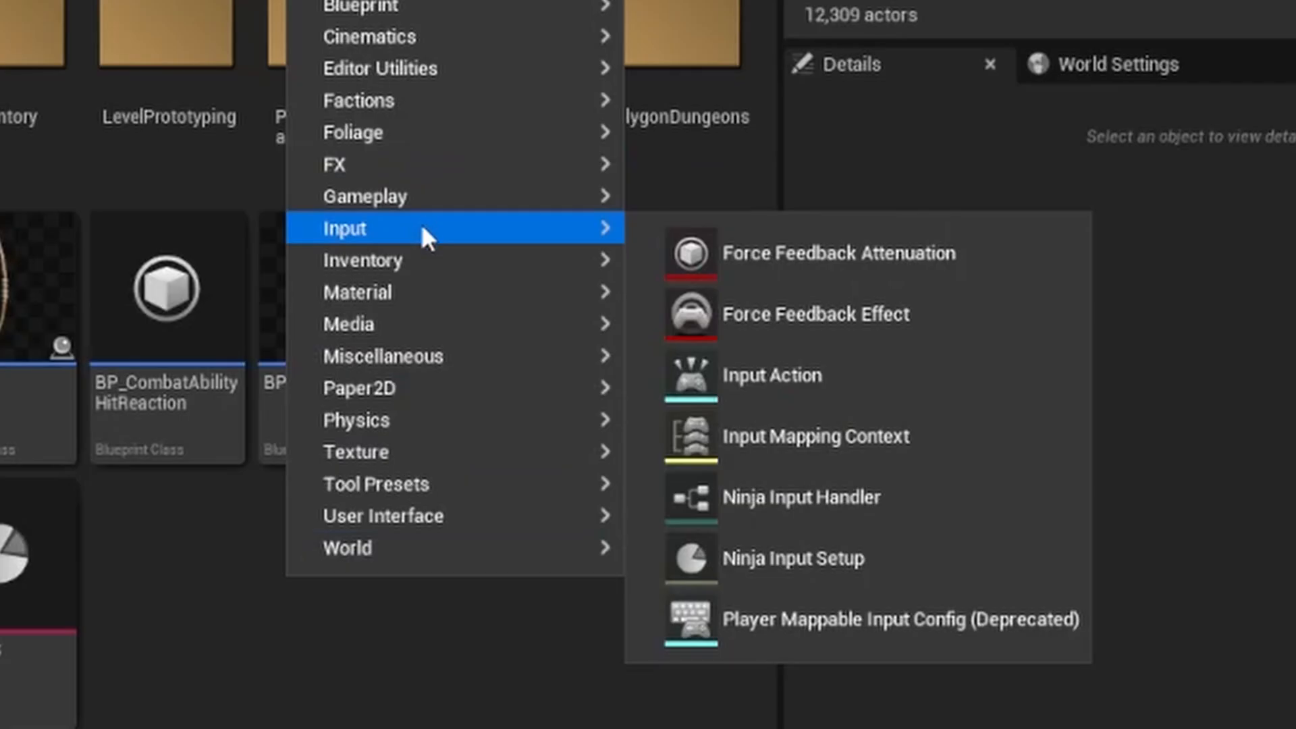
{"action": "mouse_move", "coordinate": [361, 260]}
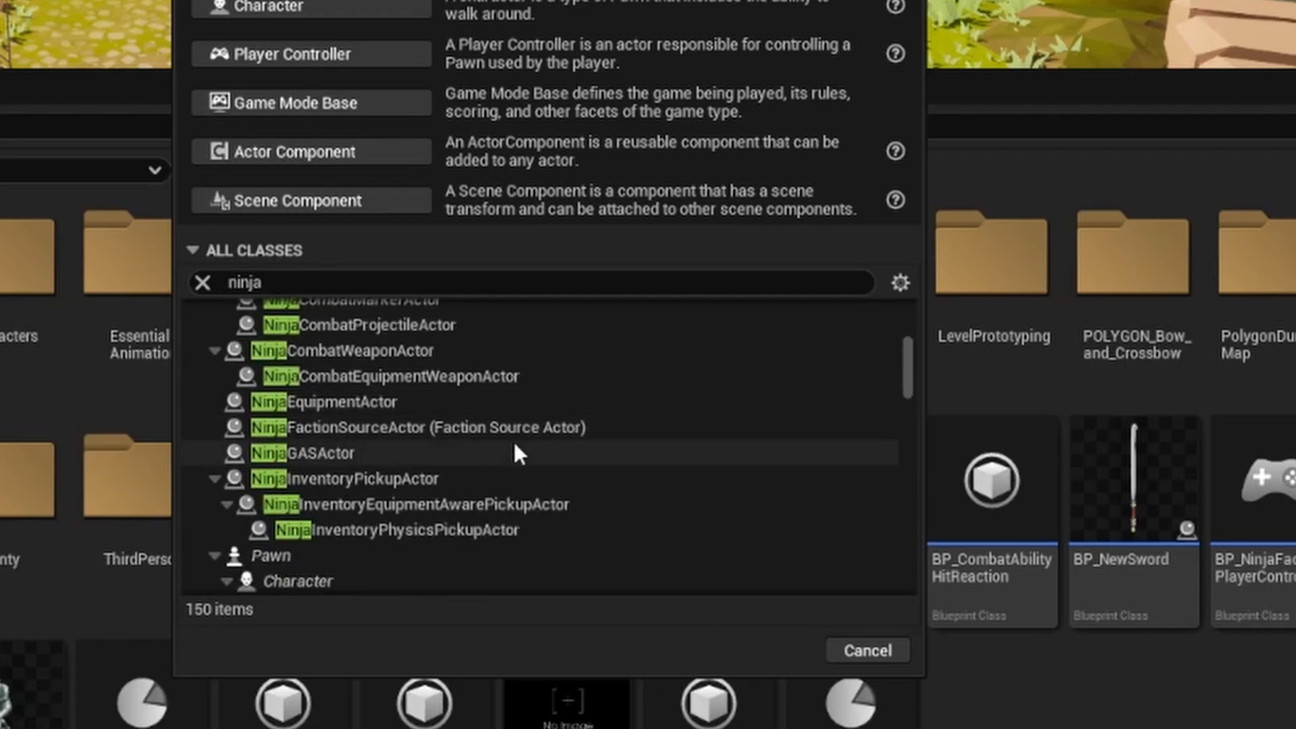
- Browse the ninja-filtered class picker and show the widget's View Bindings for ViewModel_CombatVitals
{"action": "scroll", "scroll_direction": "down", "scroll_amount": 3}
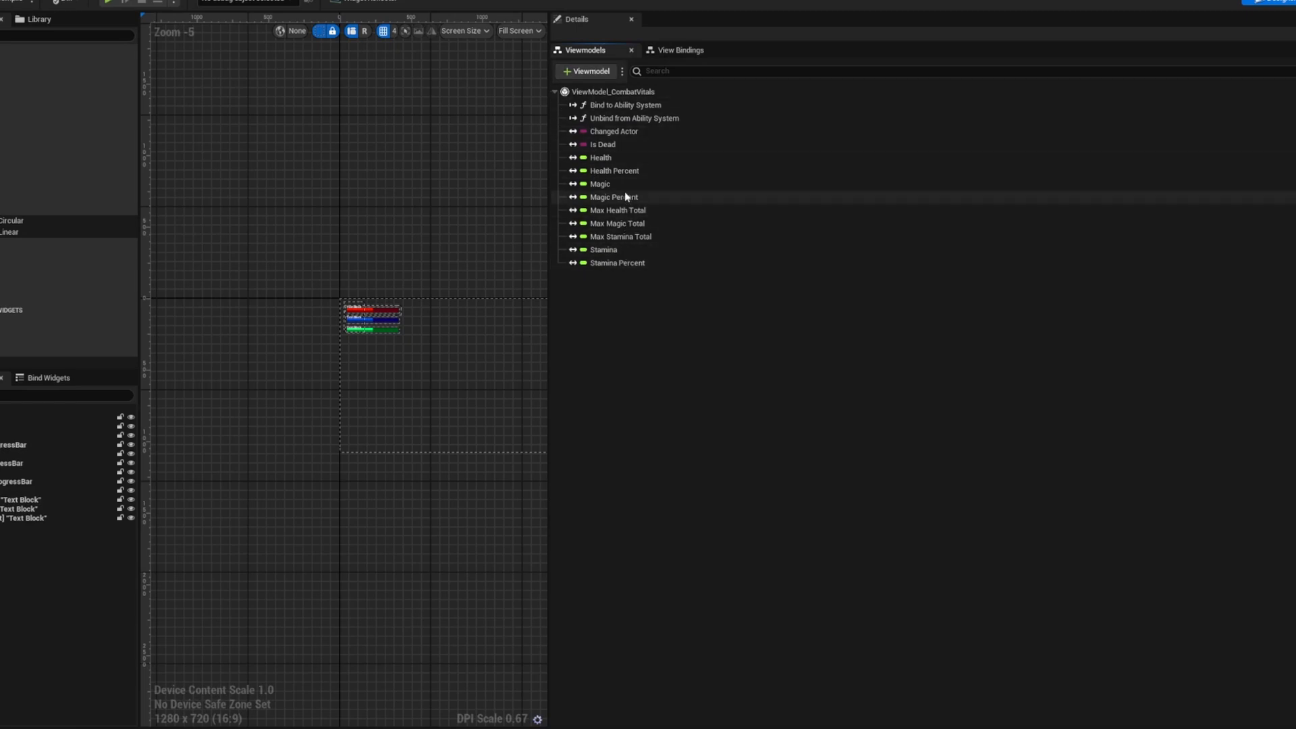
{"action": "left_click", "coordinate": [680, 49]}
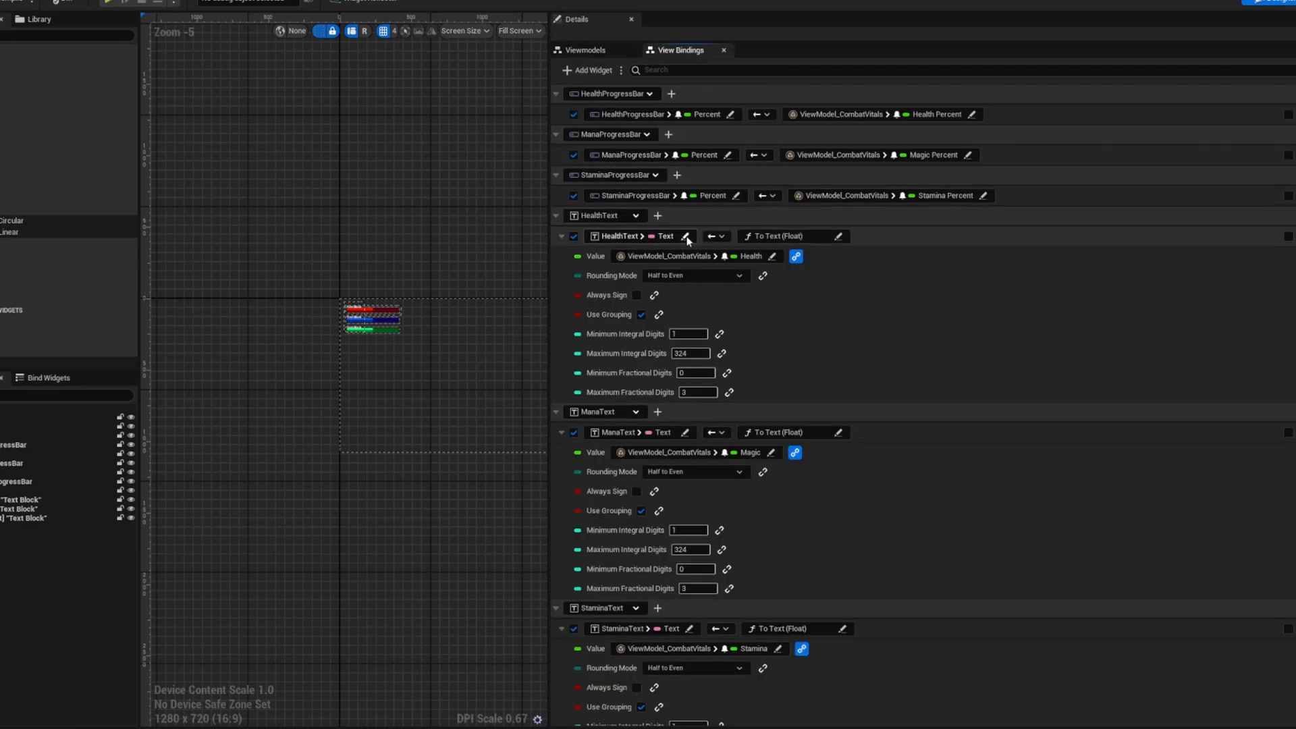
{"action": "left_click", "coordinate": [556, 215]}
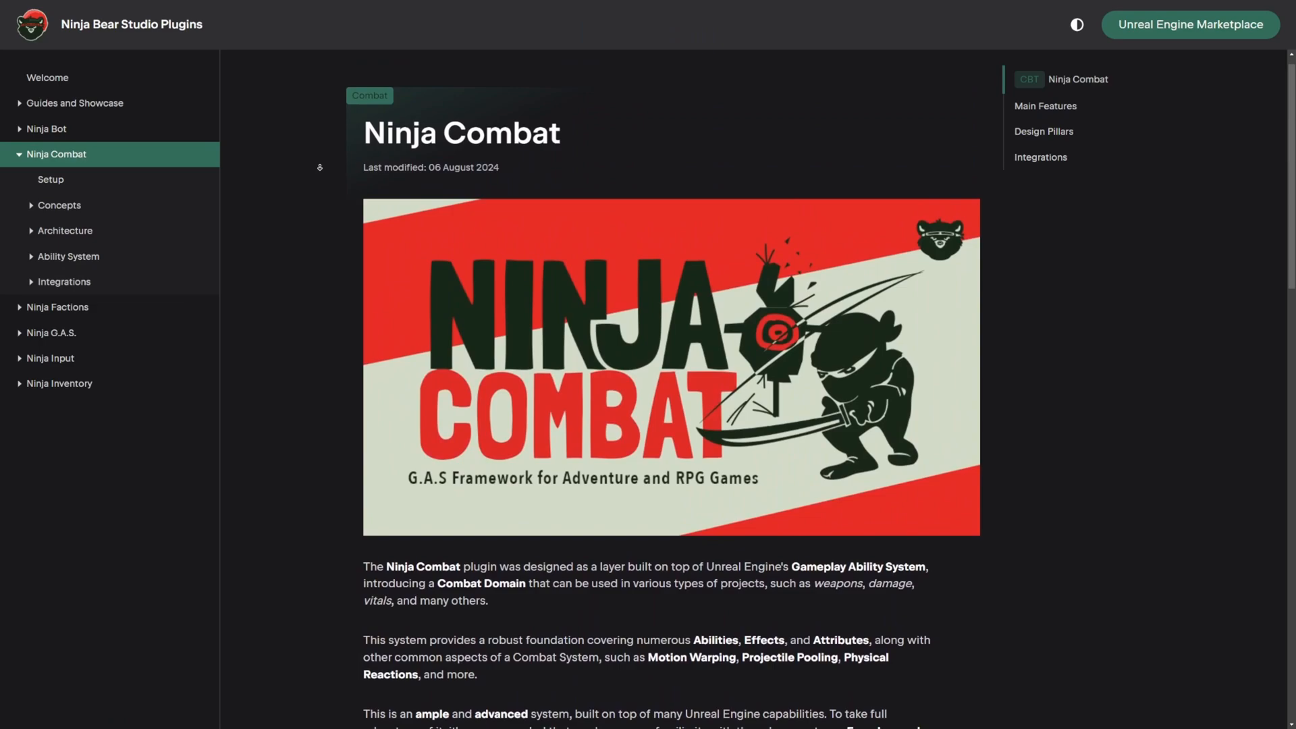
- Scroll the Ninja Combat docs page to its Gameplay Ability System introduction
{"action": "scroll", "scroll_direction": "down", "scroll_amount": 3}
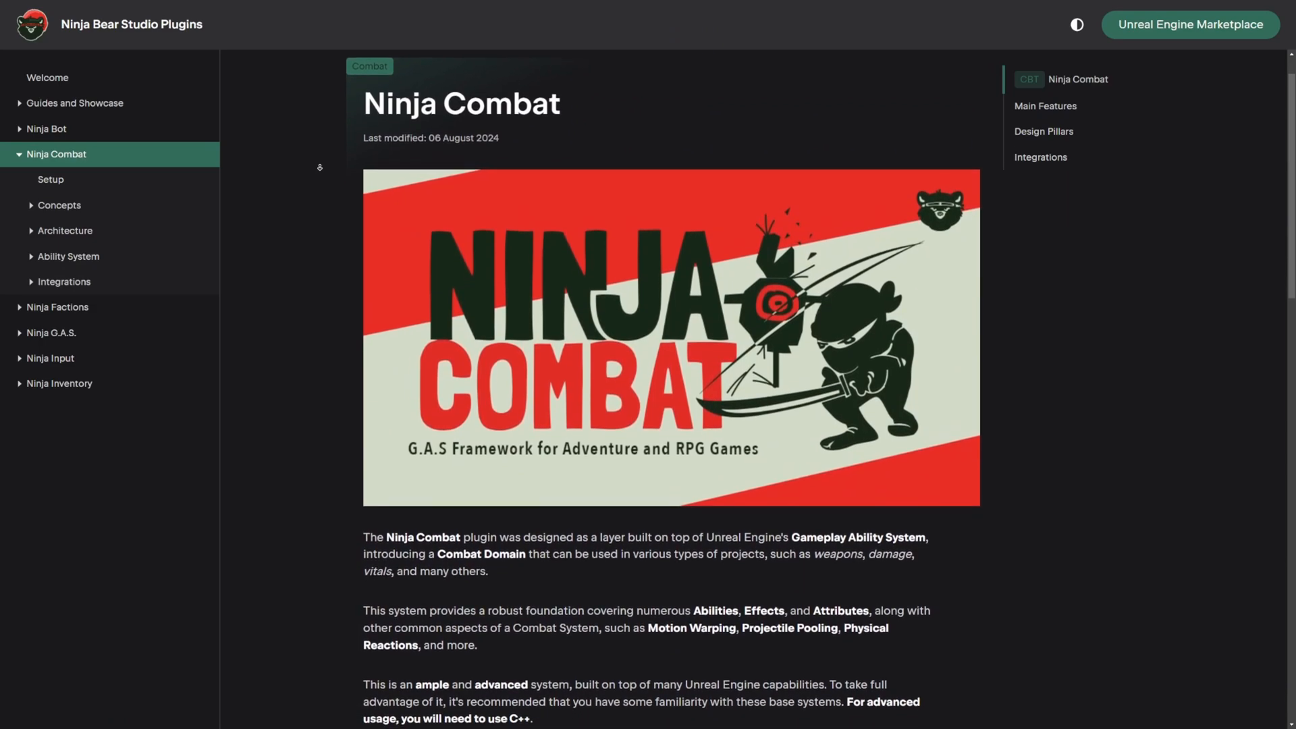